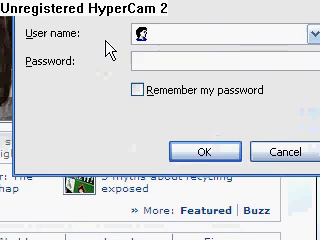
type("••••")
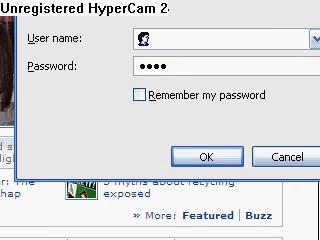